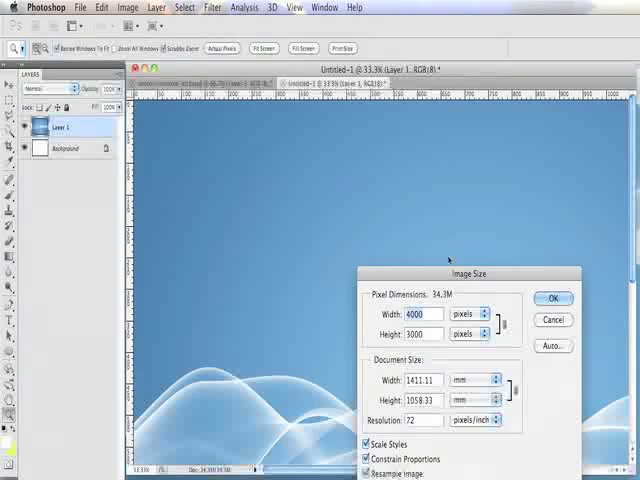
# - Resize the blue smoke image to 1000 by 750 pixels
pyautogui.moveTo(464, 273); pyautogui.dragTo(398, 181)
pyautogui.write('1000')
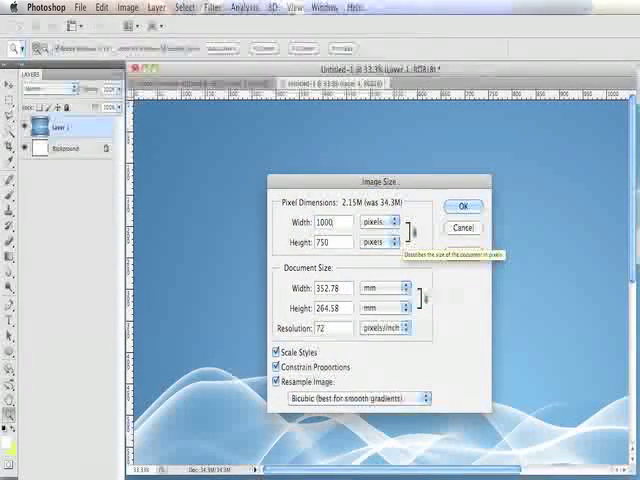
pyautogui.click(464, 206)
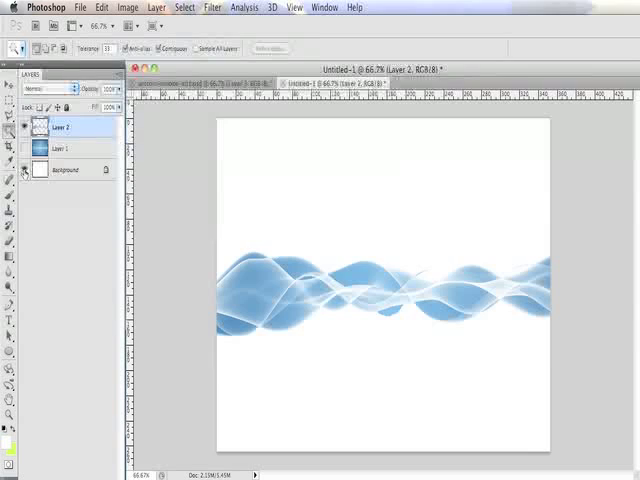
# - Fill the Background with black and whiten the smoke using desaturate and Levels
pyautogui.click(67, 169)
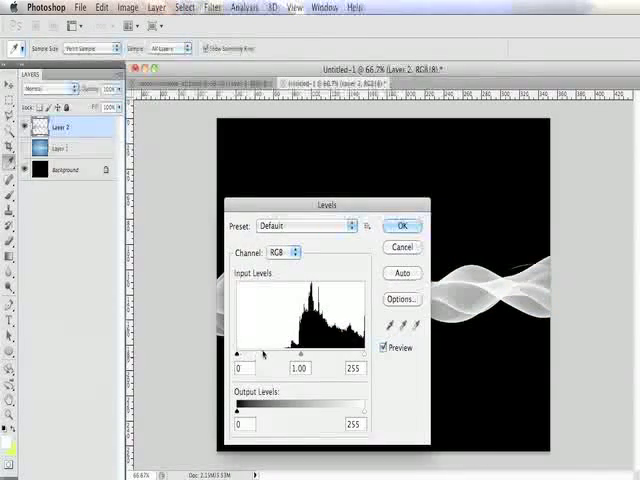
pyautogui.click(402, 225)
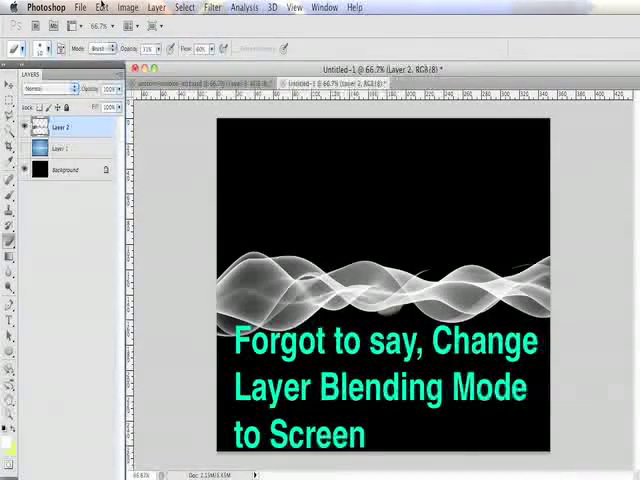
# - Choose a transform command from the Edit menu for the smoke layer
pyautogui.click(108, 7)
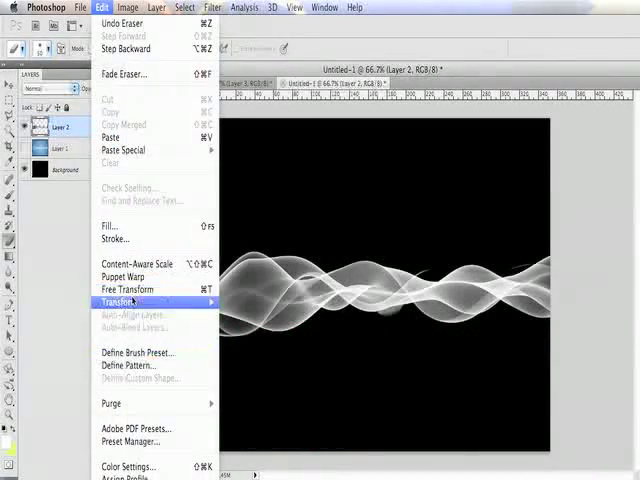
pyautogui.click(127, 289)
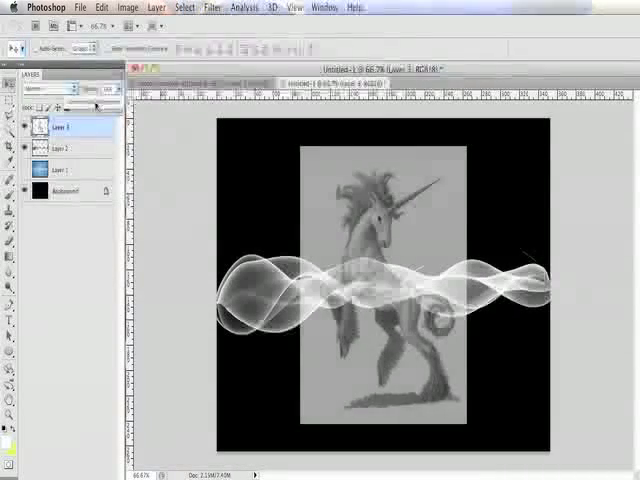
# - Lower the unicorn sketch layer's opacity in the Layers panel
pyautogui.click(65, 149)
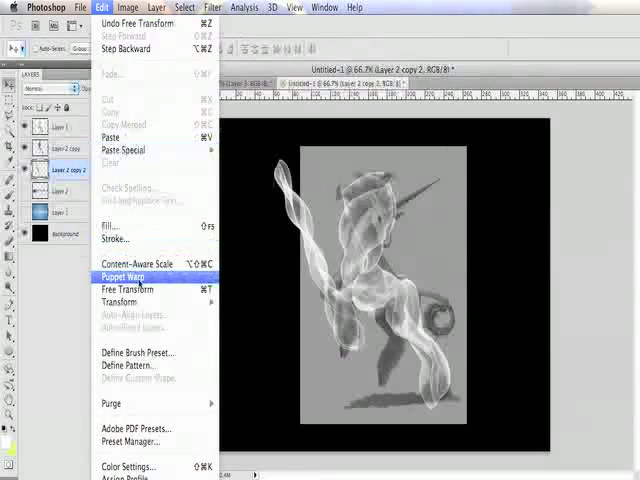
# - Start Puppet Warp on the duplicated smoke copy
pyautogui.click(125, 277)
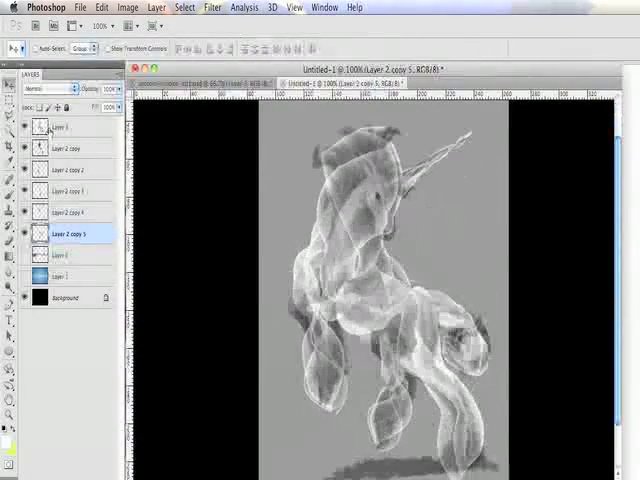
# - Hide the unicorn sketch layer and select a smoke copy layer
pyautogui.click(17, 147)
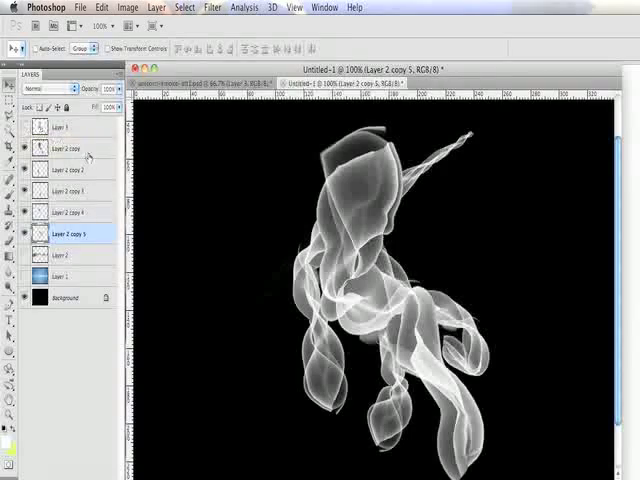
pyautogui.click(75, 212)
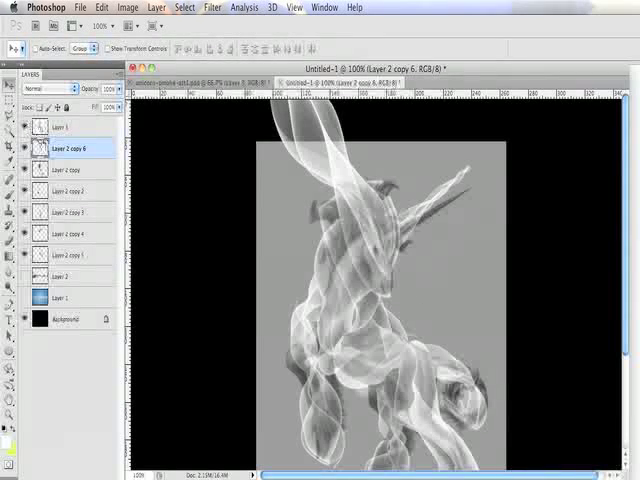
# - Select smoke copy layers in the Layers panel to restack them
pyautogui.click(70, 255)
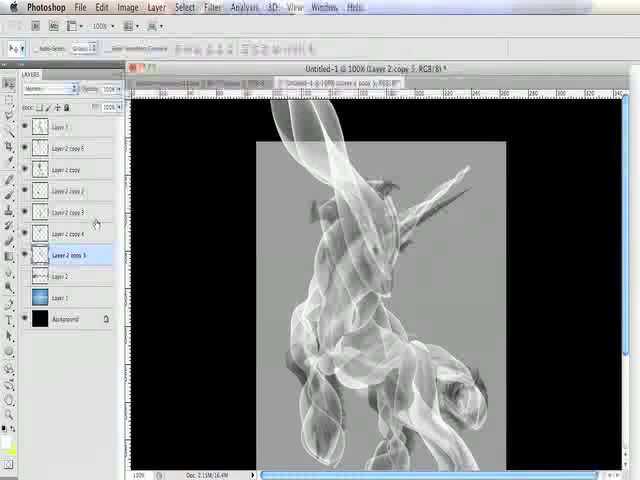
pyautogui.click(70, 277)
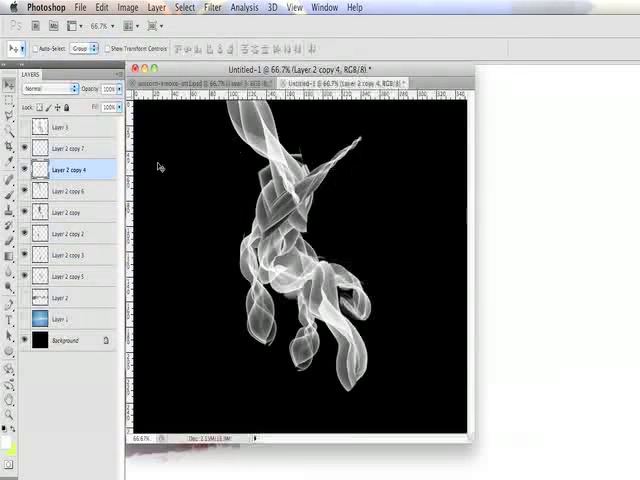
# - Set a smoke copy layer's blending mode to Screen, then select another layer
pyautogui.click(50, 92)
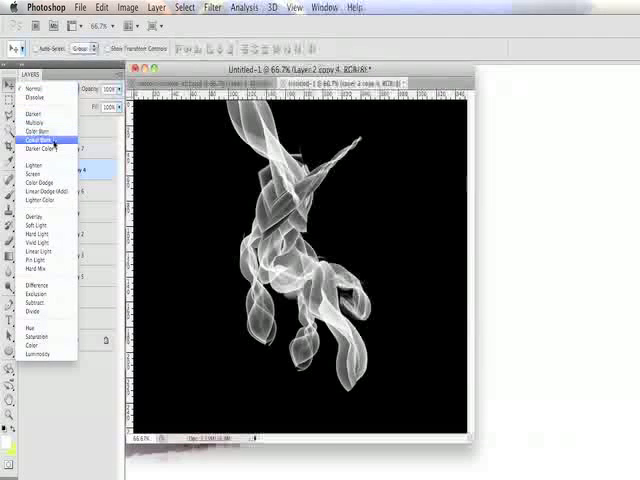
pyautogui.click(35, 172)
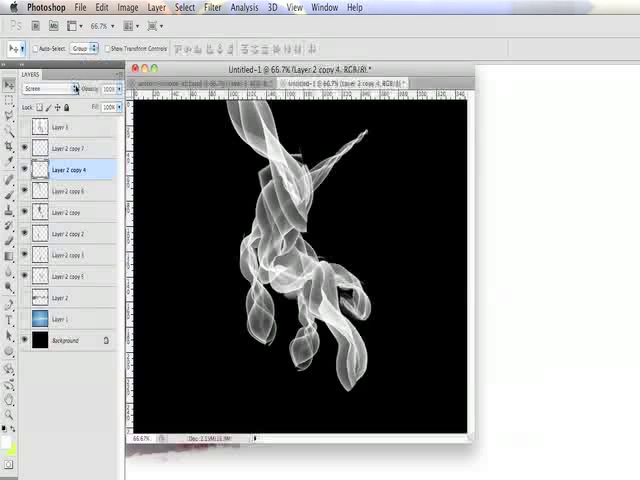
pyautogui.click(70, 148)
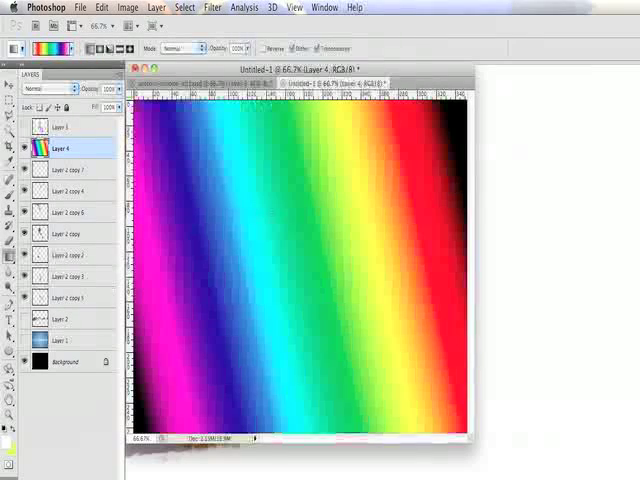
# - Adjust the layer blending mode setting for the rainbow gradient layer
pyautogui.click(50, 91)
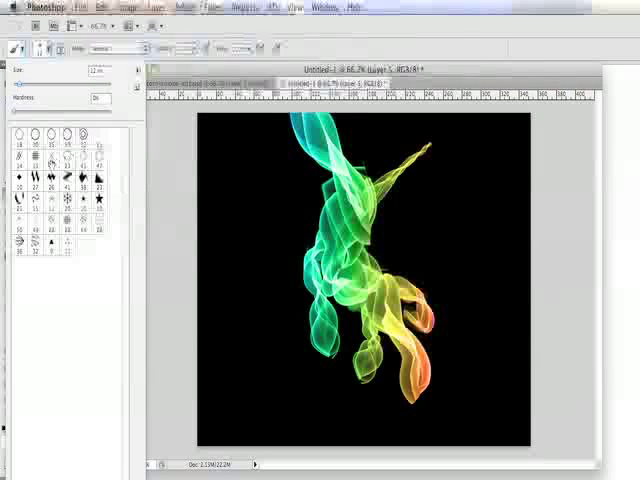
# - Pick a star-shaped sparkle brush from the Brush Picker
pyautogui.click(95, 130)
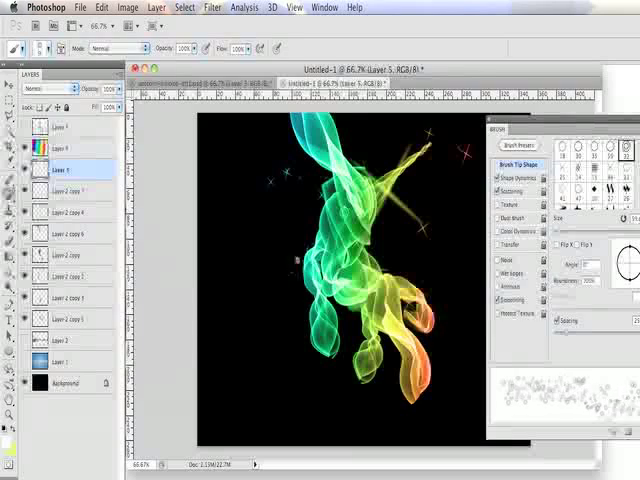
# - Enable brush scattering and stamp glowing sparkle trails around the unicorn on Layer 5
pyautogui.click(262, 340)
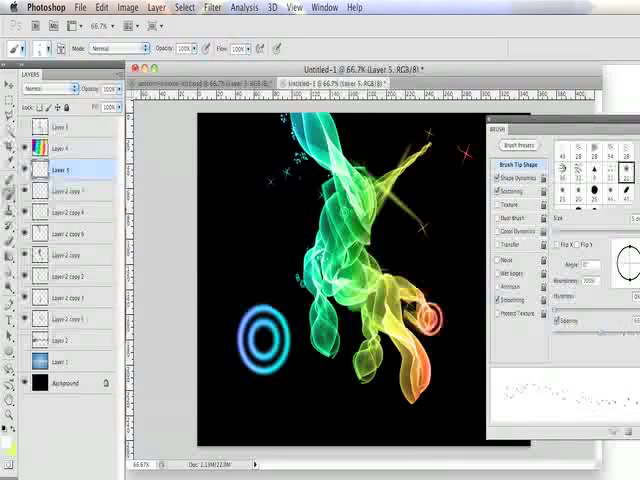
pyautogui.click(385, 248)
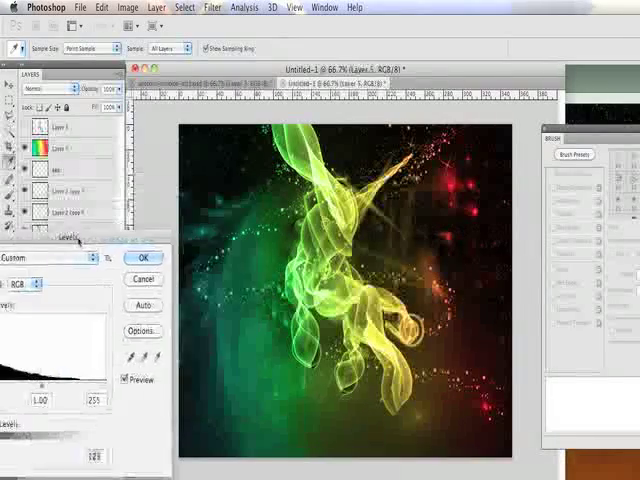
# - Confirm the Levels adjustment that boosts the nebula glow's contrast
pyautogui.click(99, 7)
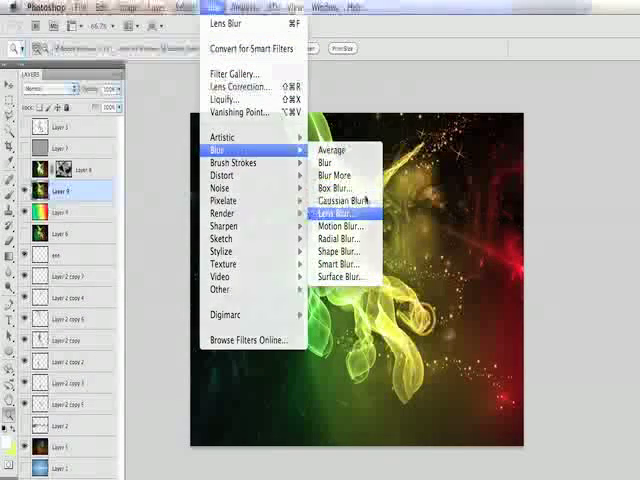
# - Apply Lens Blur to the merged copy and adjust its radius and highlight settings
pyautogui.click(336, 213)
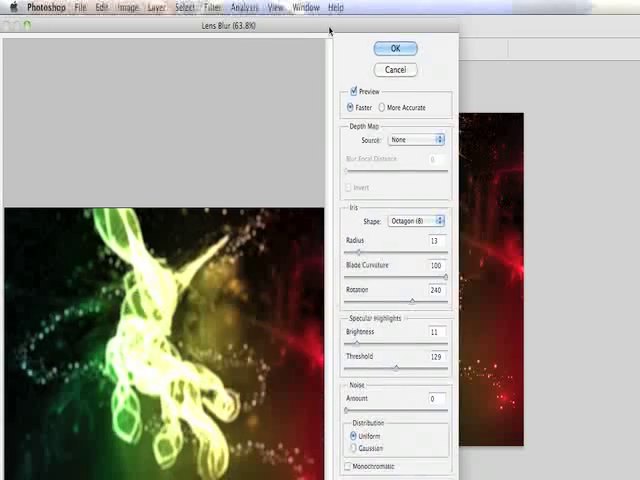
pyautogui.click(396, 48)
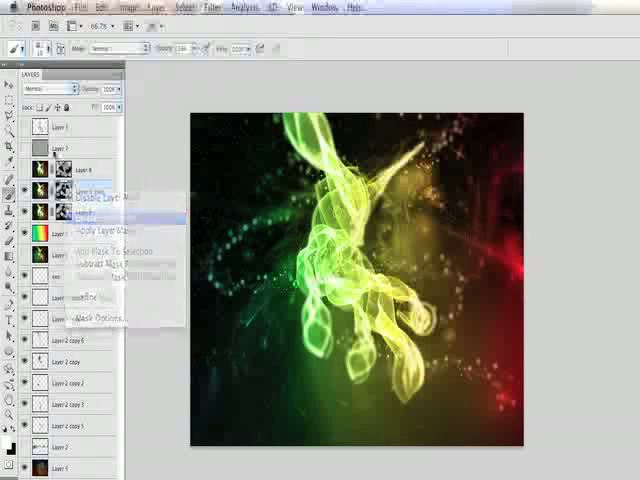
# - Apply a layer-mask option and switch the blurred copy to a brighter blend mode
pyautogui.click(45, 89)
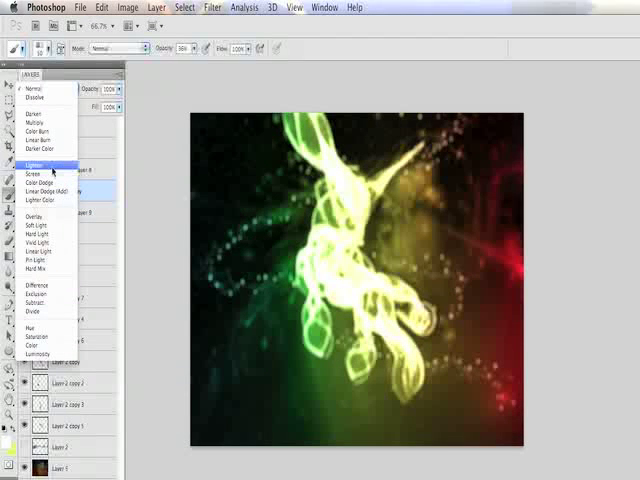
pyautogui.click(37, 163)
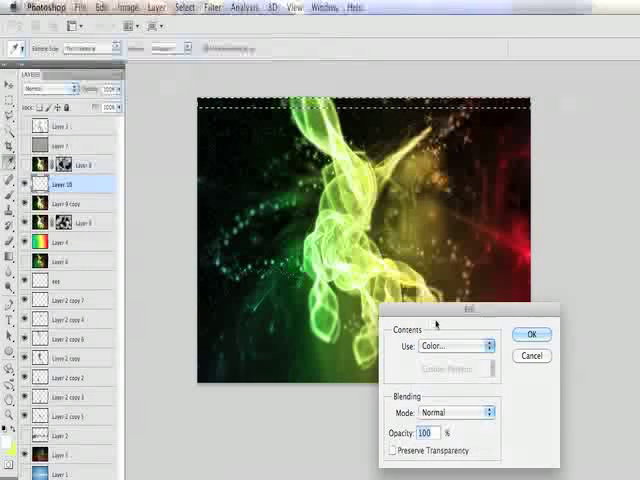
# - Fill the selected edge strip with a custom black colour
pyautogui.click(456, 346)
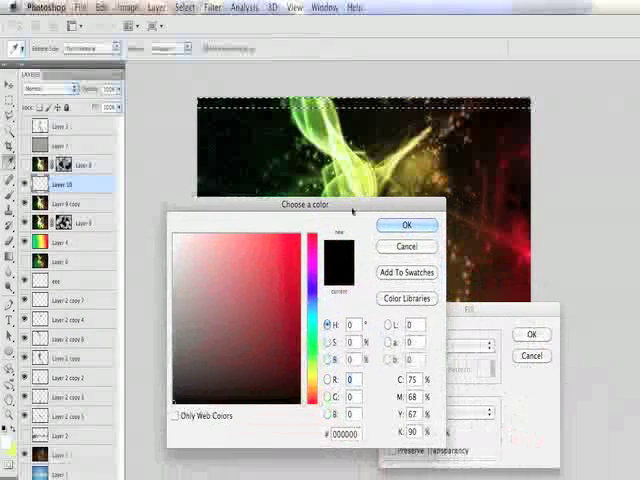
pyautogui.click(406, 224)
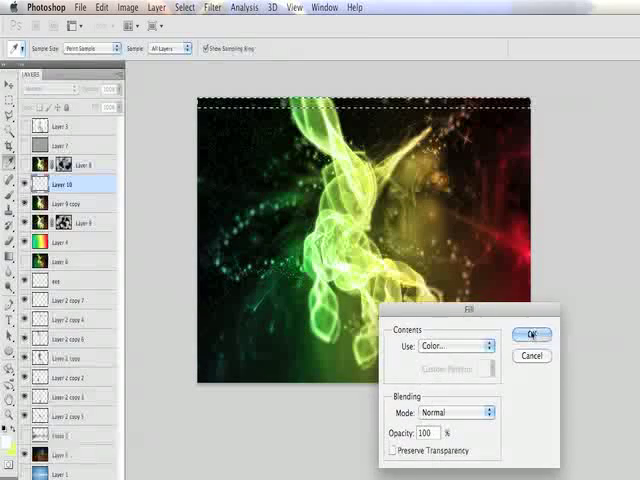
pyautogui.click(531, 333)
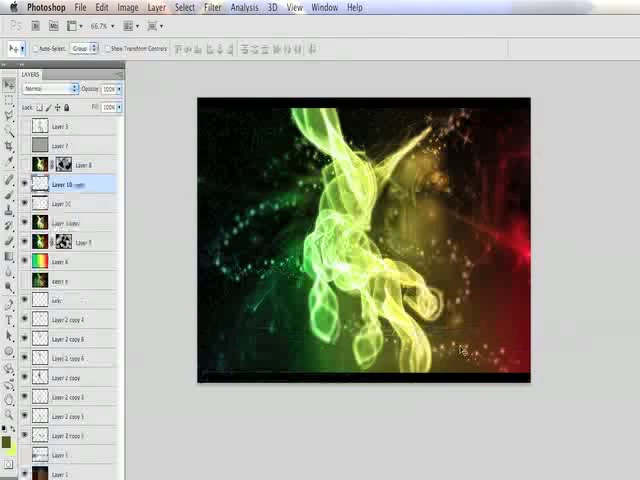